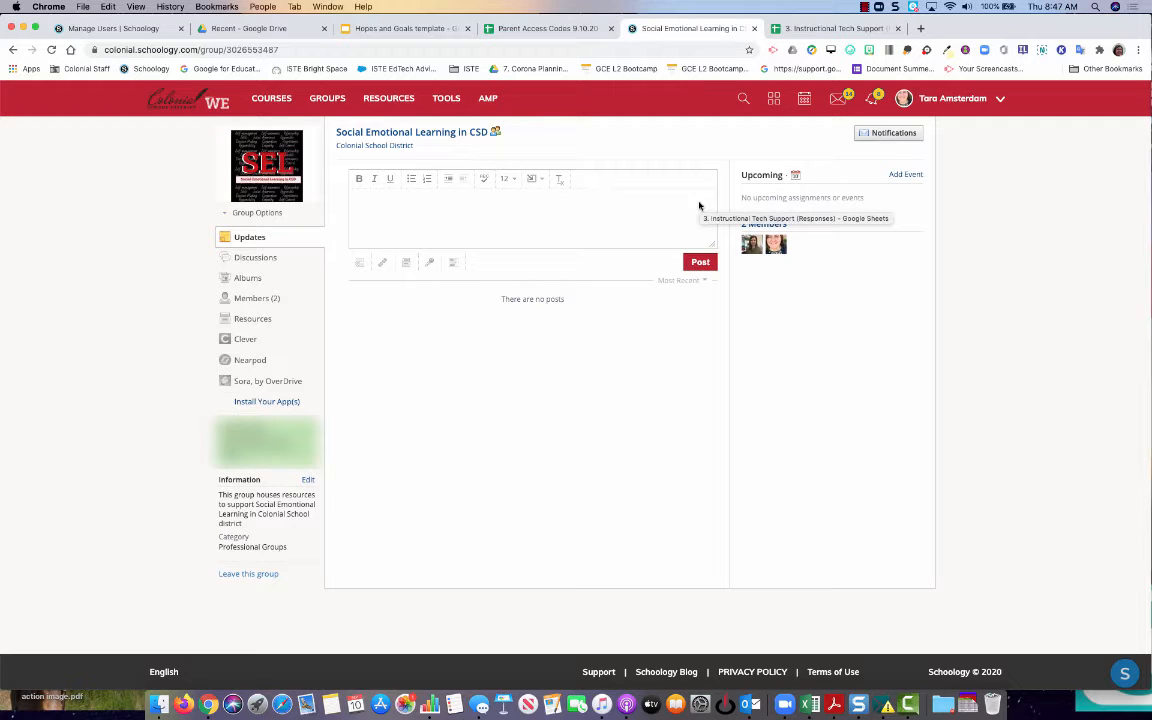
pyautogui.moveTo(532, 378)
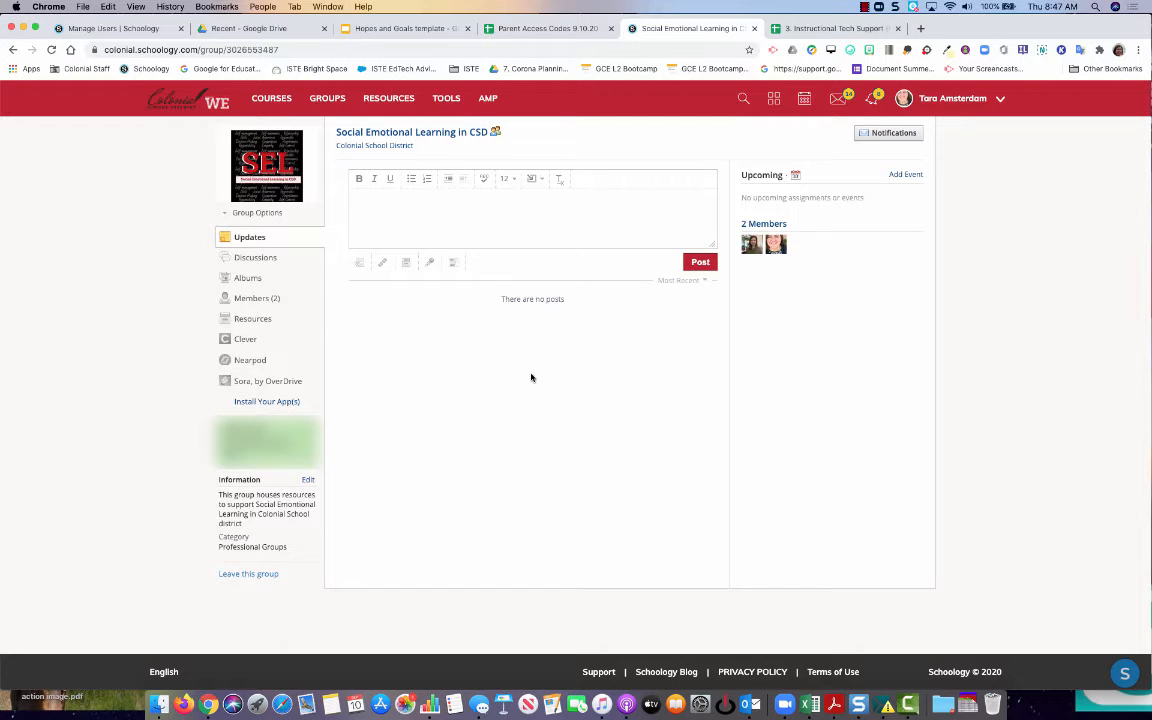
pyautogui.moveTo(536, 378)
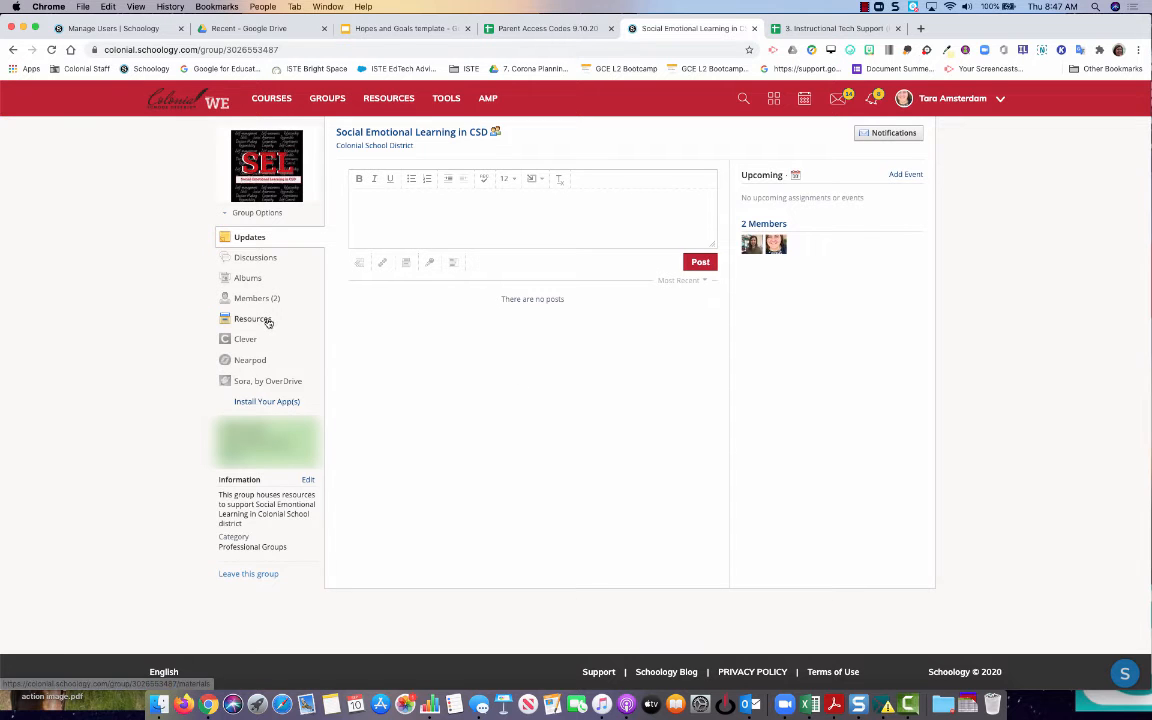
# Navigate Resources > The first 6 weeks > Hopes and Dreams Template and Resources and show the Hopes and Goals assignment's gear actions.
pyautogui.click(252, 318)
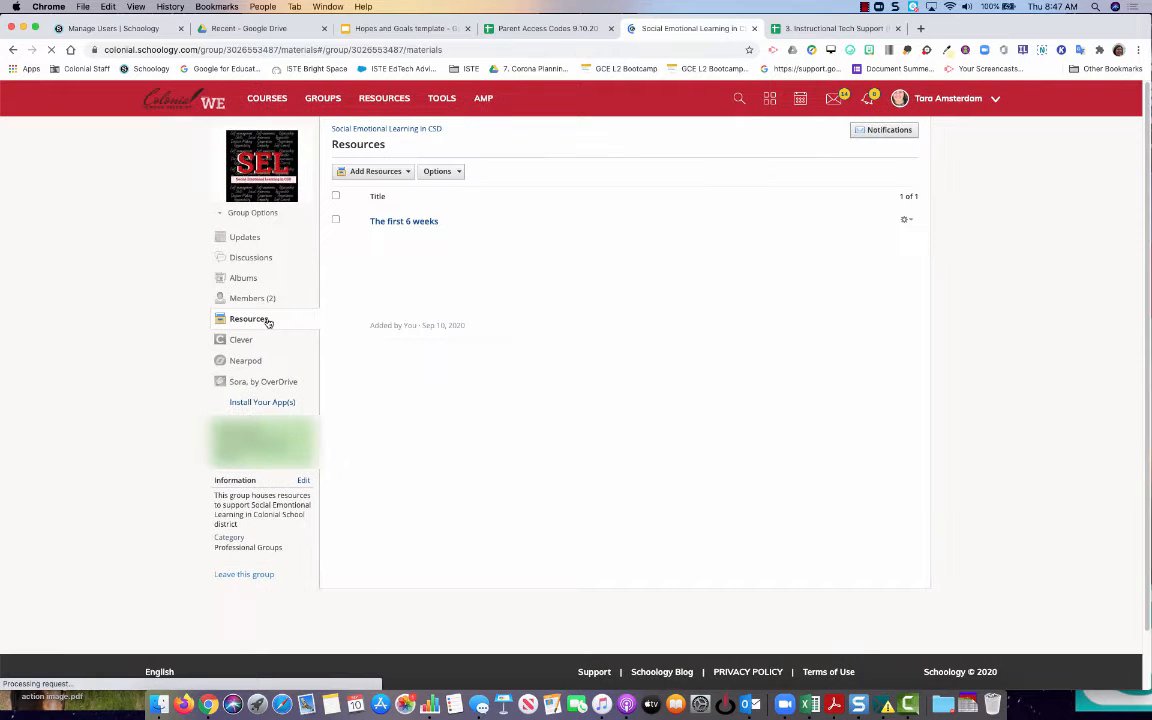
pyautogui.click(404, 220)
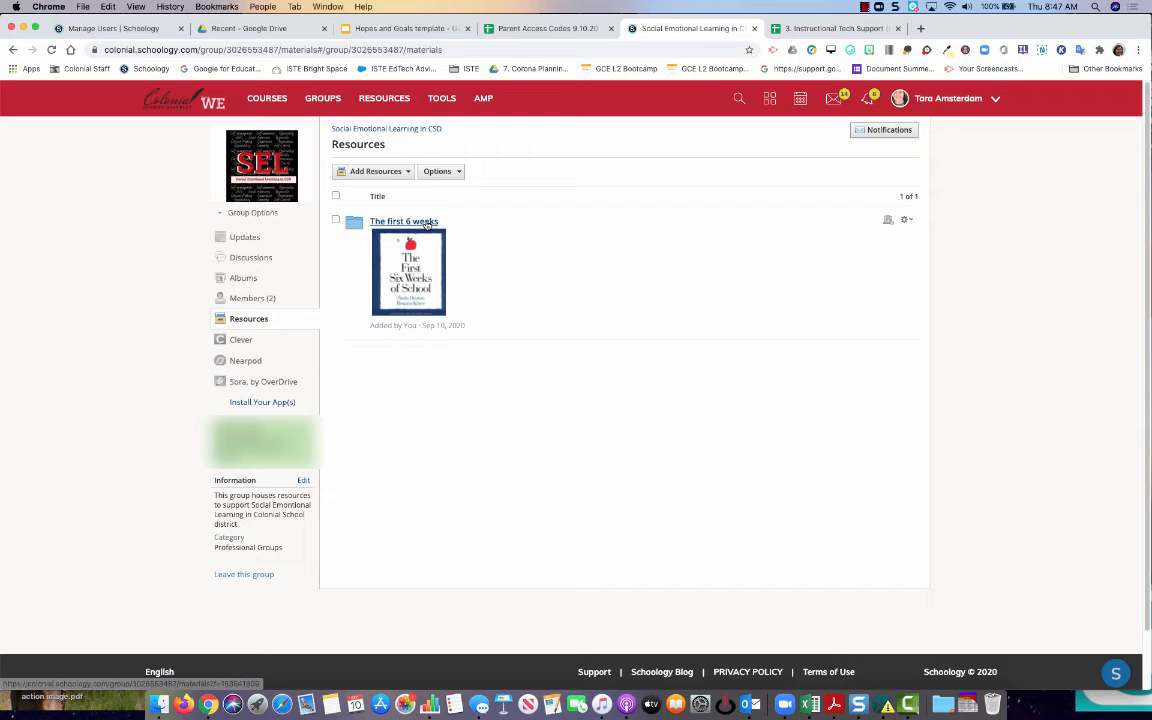
pyautogui.click(404, 220)
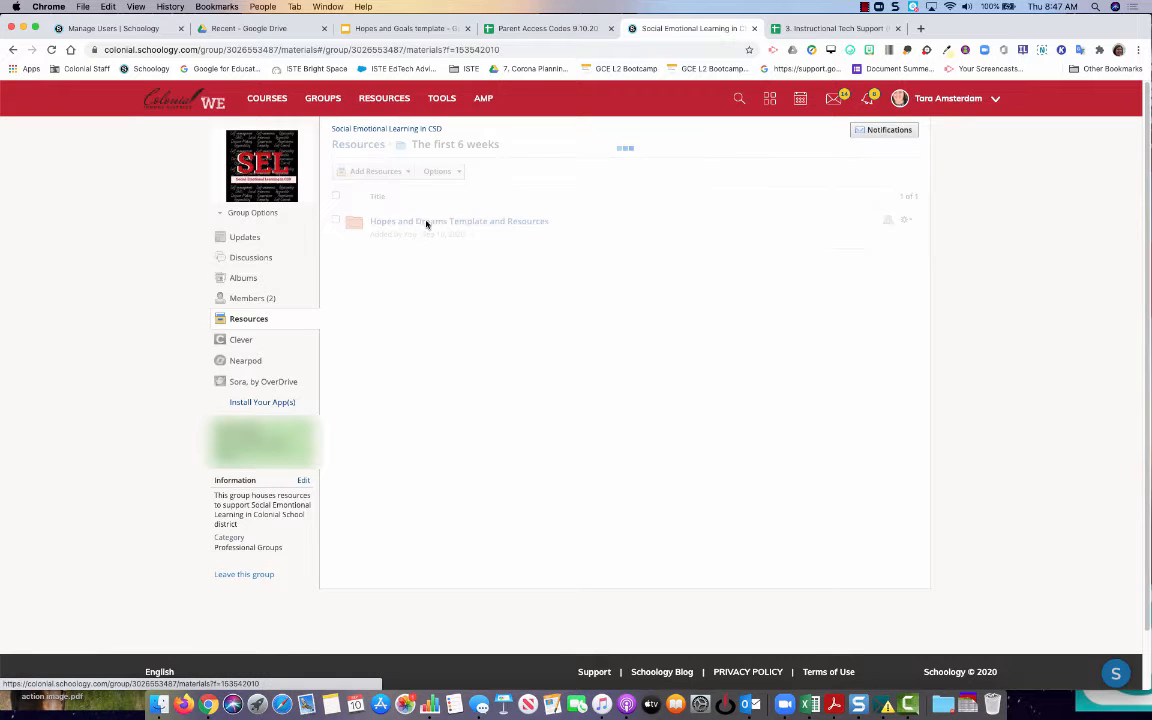
pyautogui.click(460, 220)
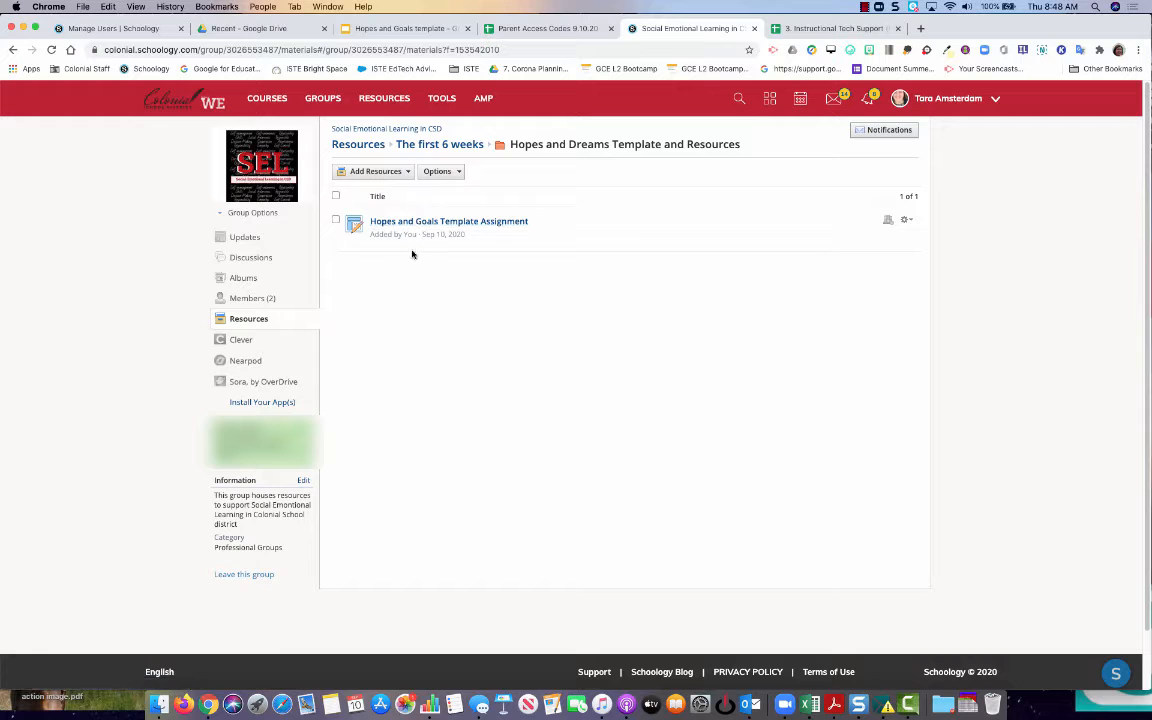
pyautogui.click(906, 220)
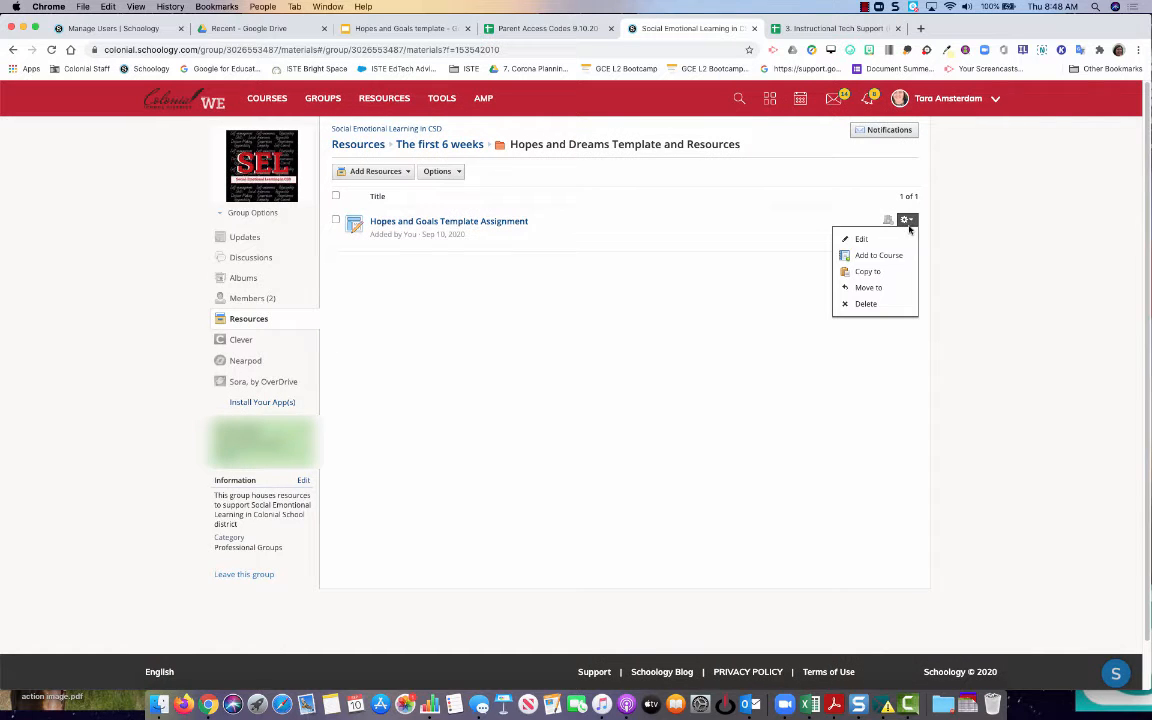
# Choose Add to Course and select Tara's Sandbox: 2020-21 as the destination.
pyautogui.click(866, 272)
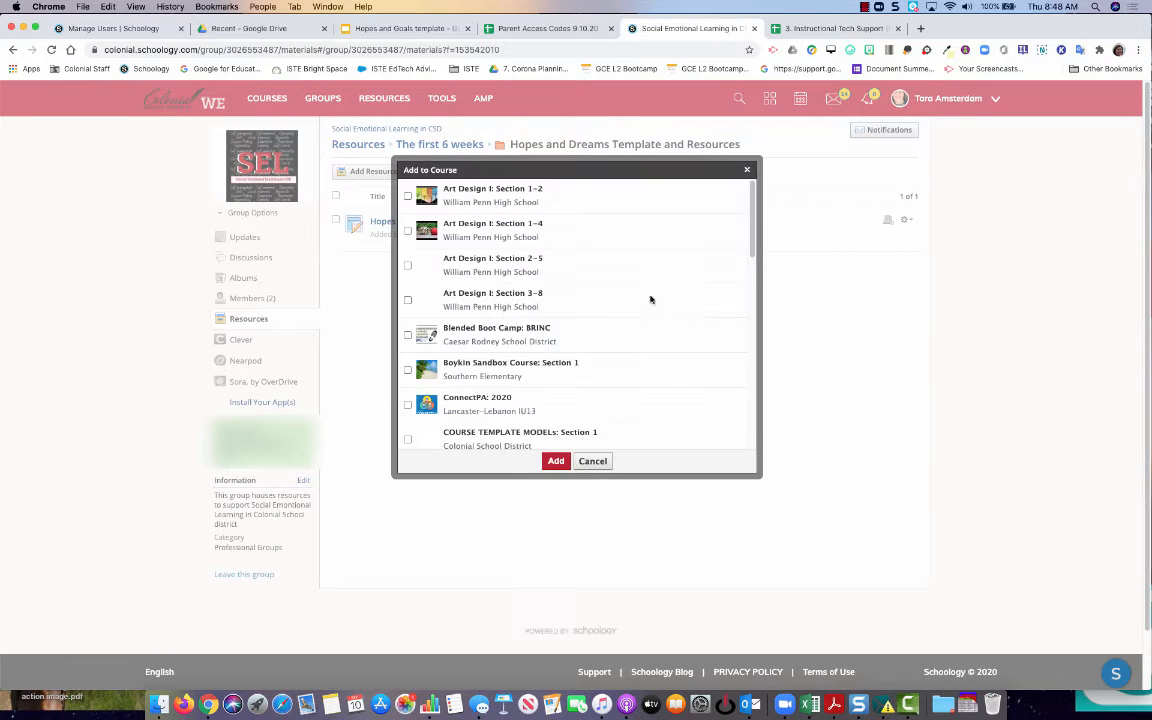
pyautogui.scroll(-3)
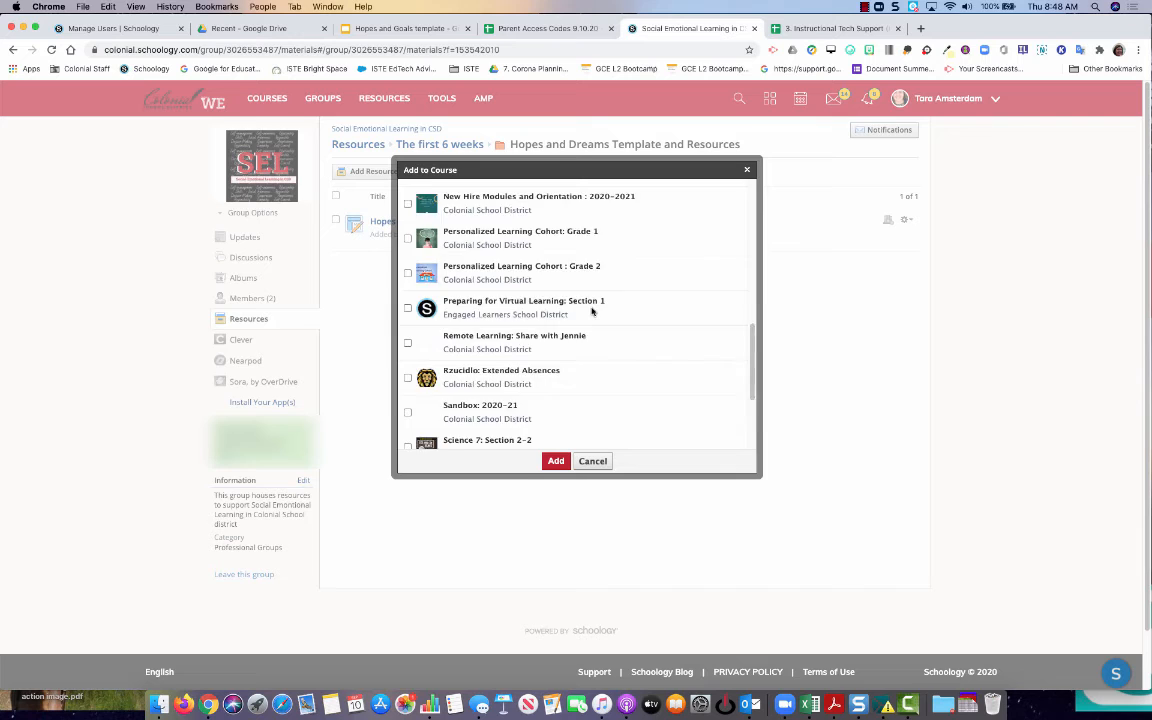
pyautogui.scroll(-3)
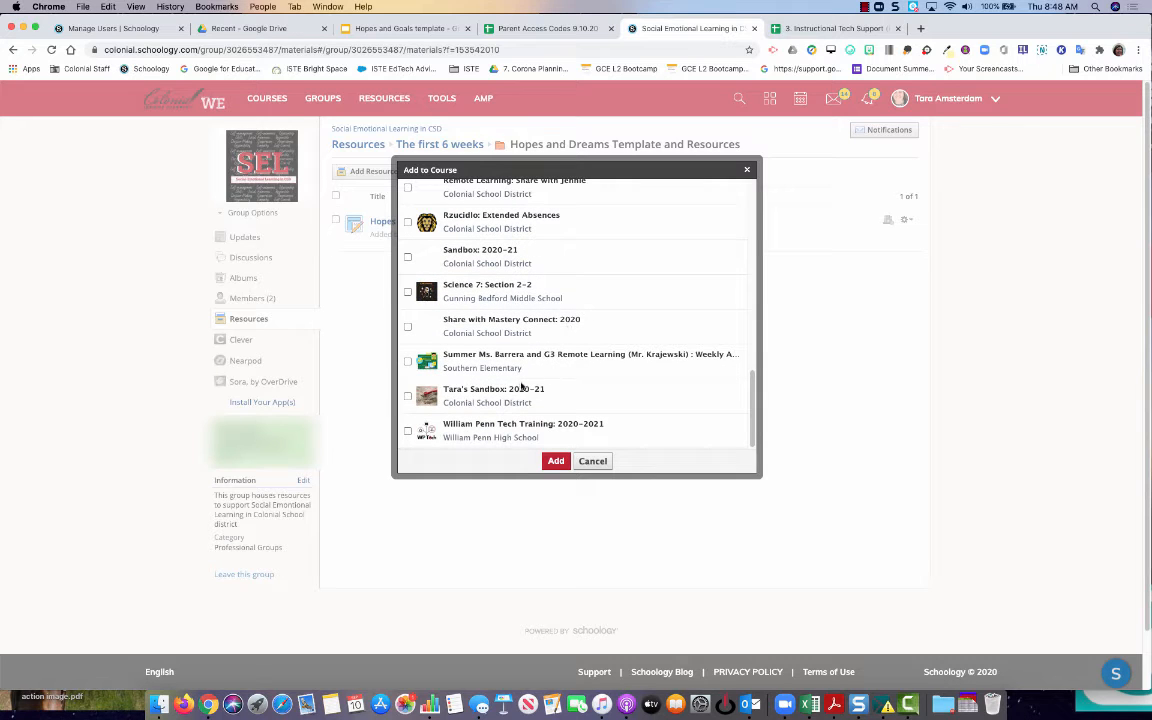
pyautogui.click(408, 396)
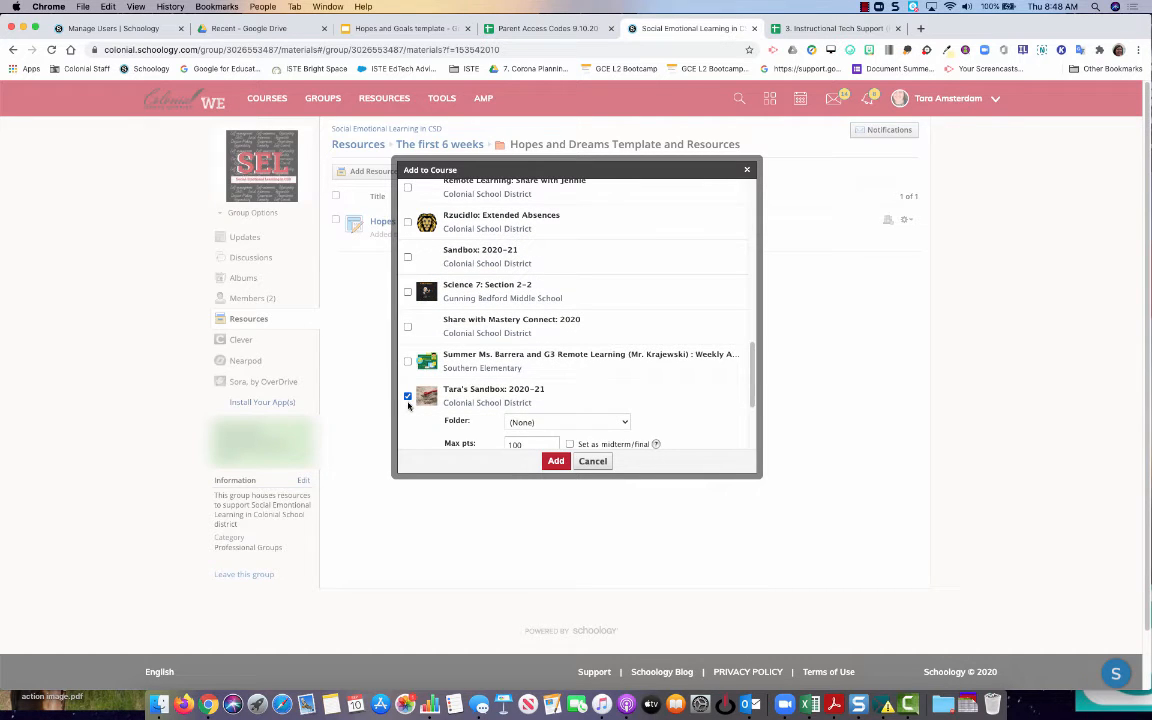
# Set the copy's category to (Ungraded) and add it to the sandbox course.
pyautogui.click(408, 396)
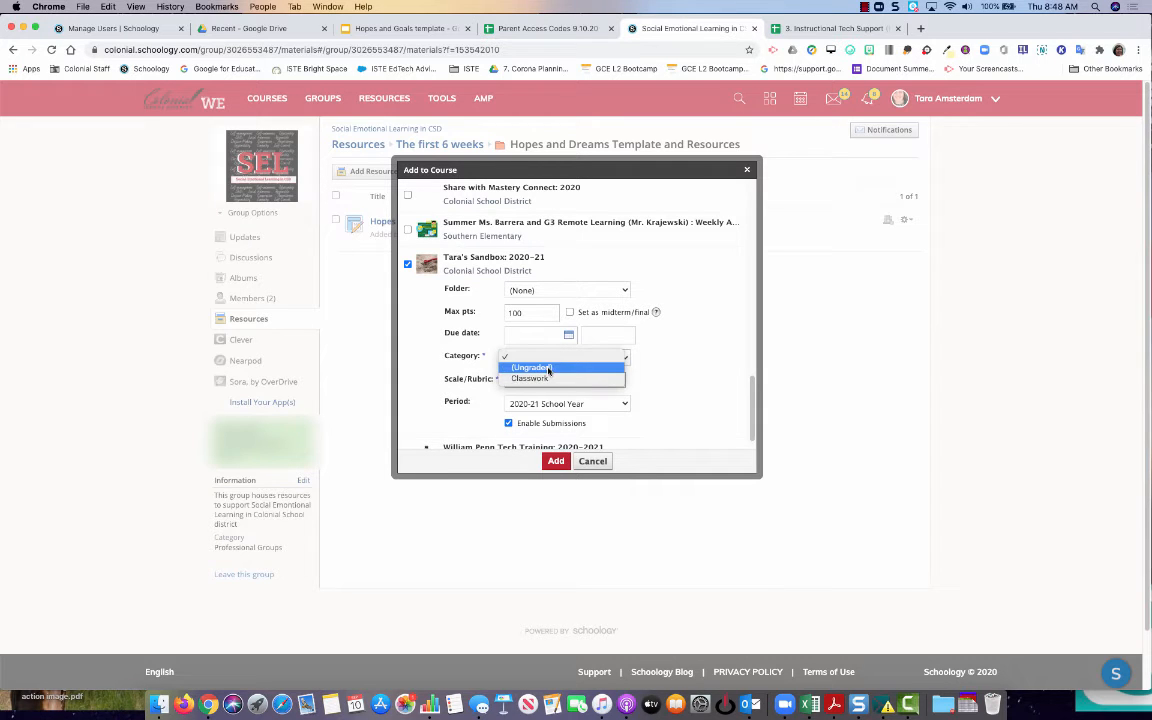
pyautogui.click(530, 368)
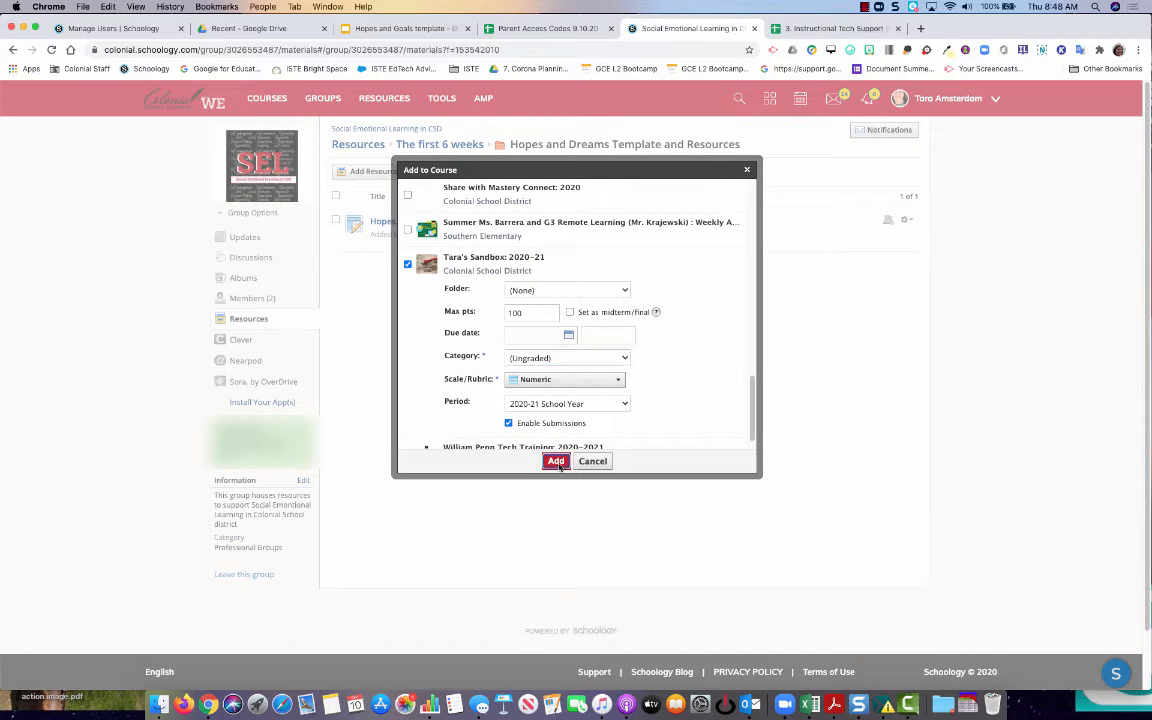
pyautogui.click(556, 460)
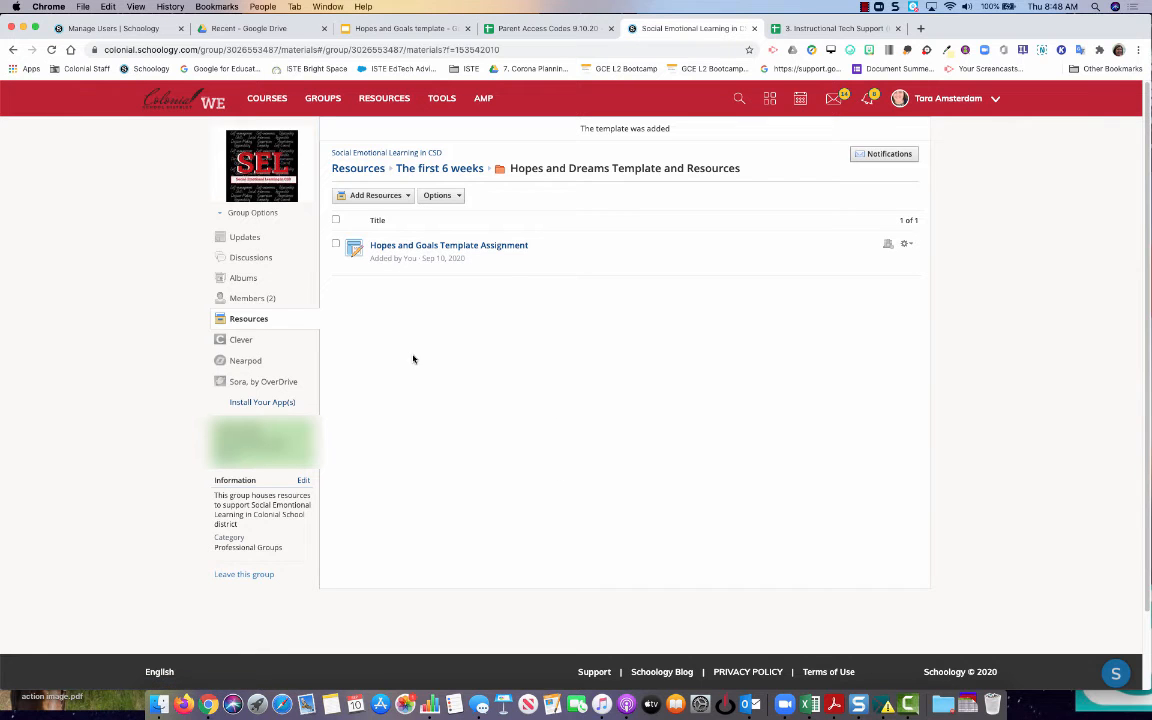
# Go to Tara's Sandbox via Courses and view the copied Hopes and Goals Template Assignment in its materials.
pyautogui.click(268, 98)
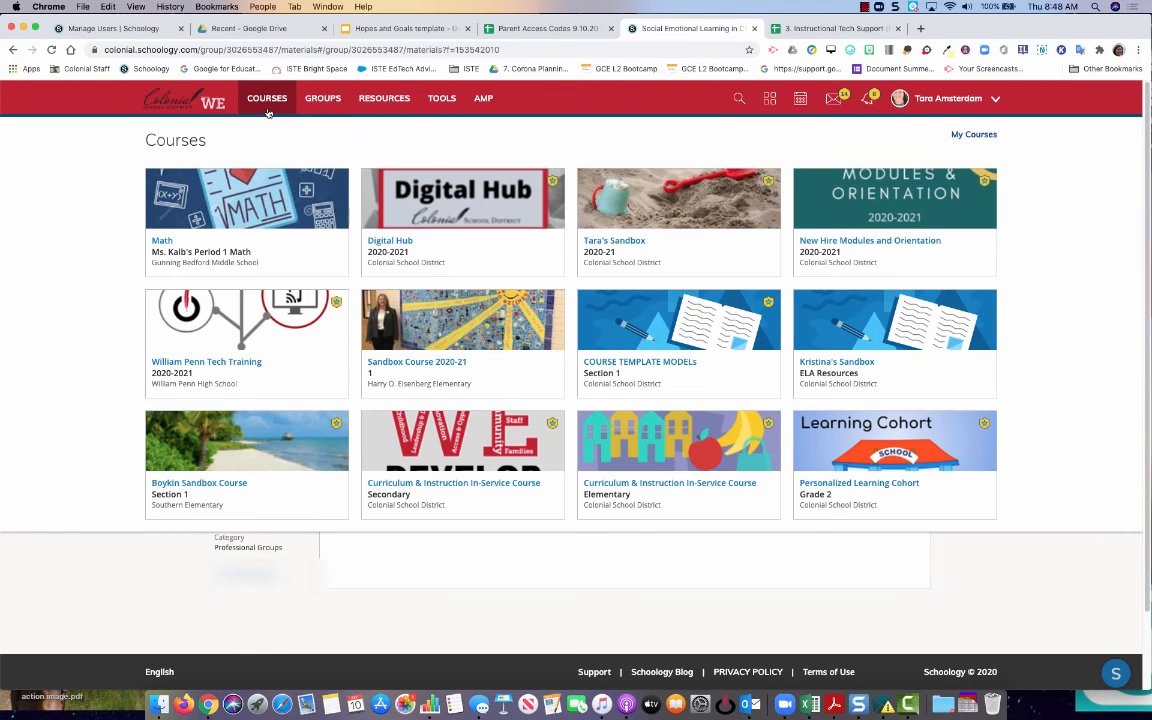
pyautogui.click(680, 198)
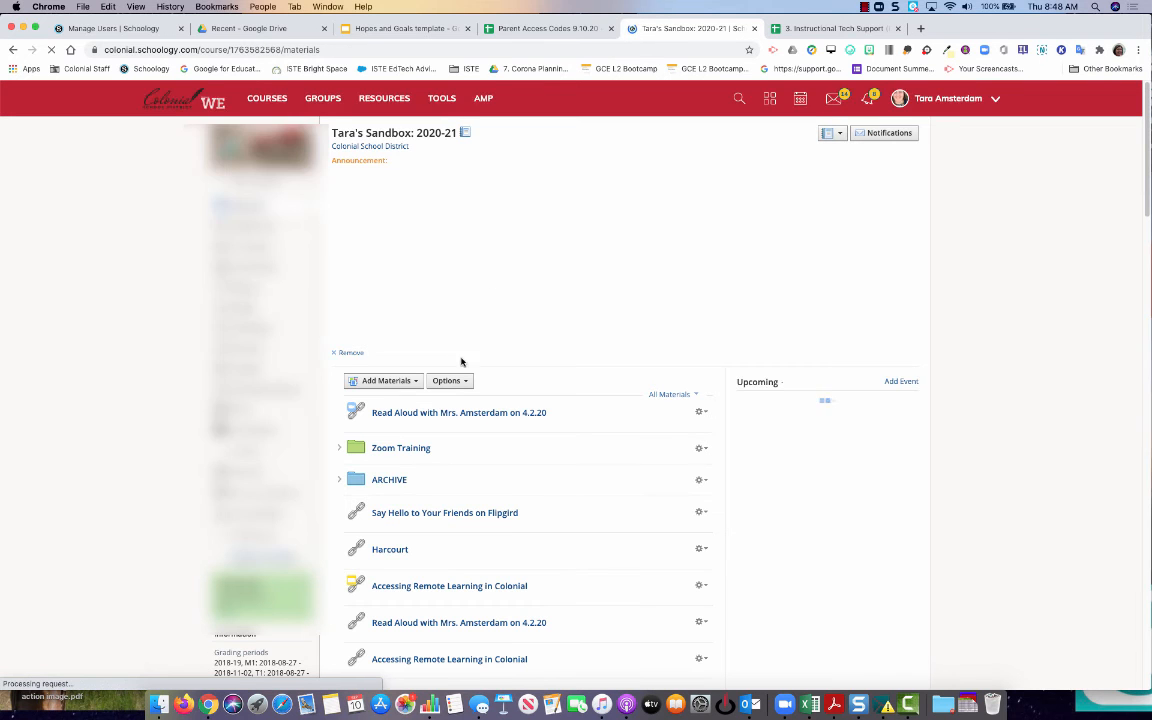
pyautogui.scroll(-3)
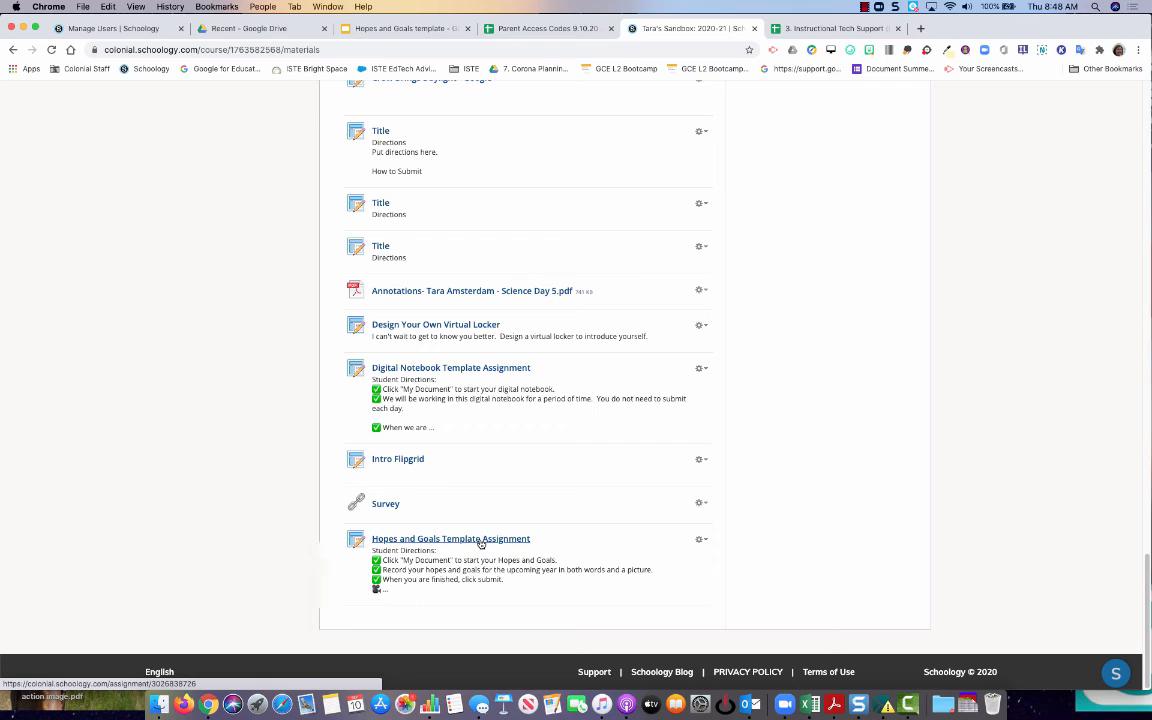
pyautogui.click(452, 538)
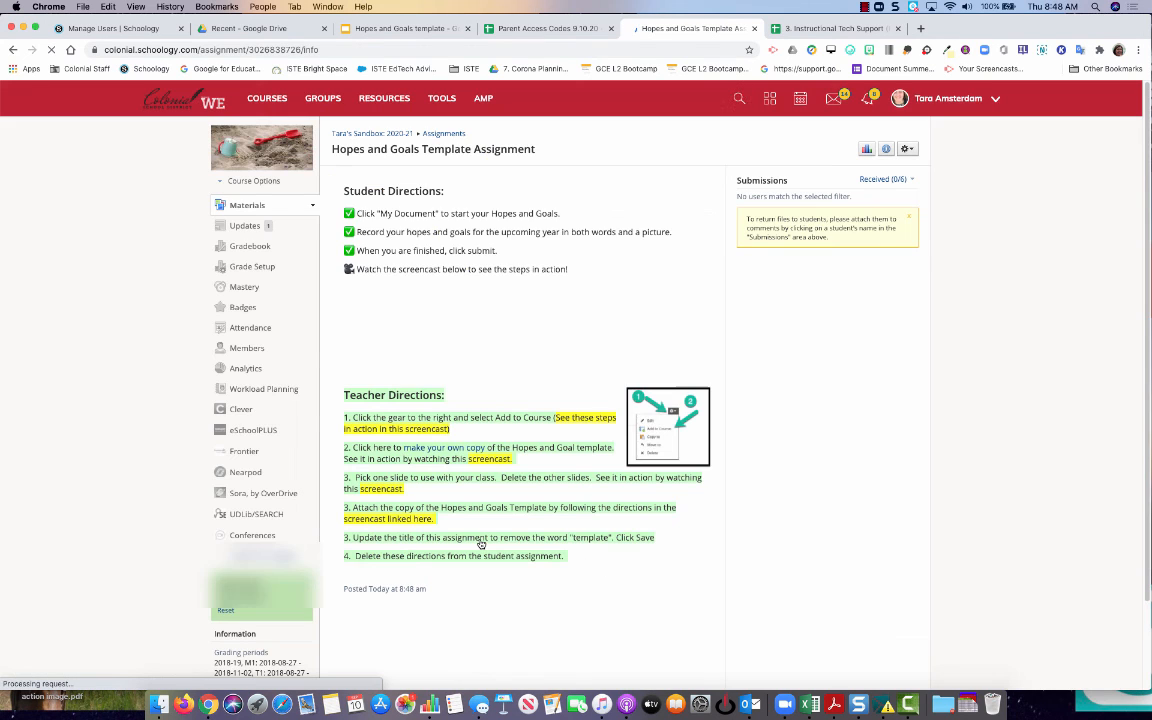